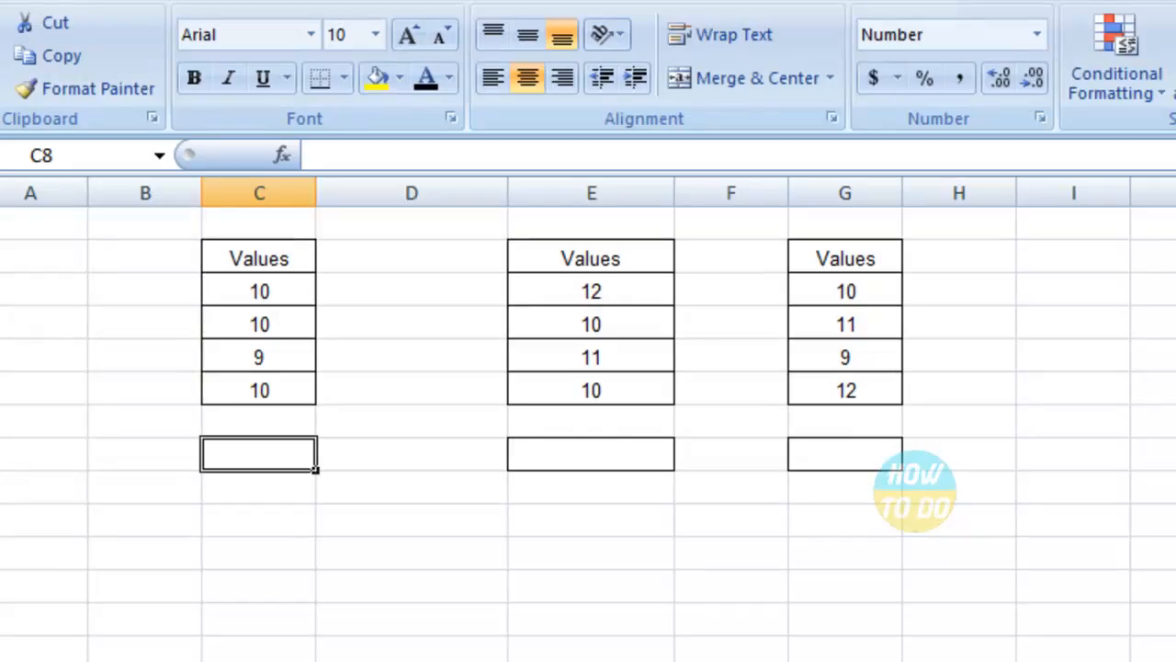
# Step: Start a STDEV formula in the first column's result cell C8
pyautogui.click(412, 324)
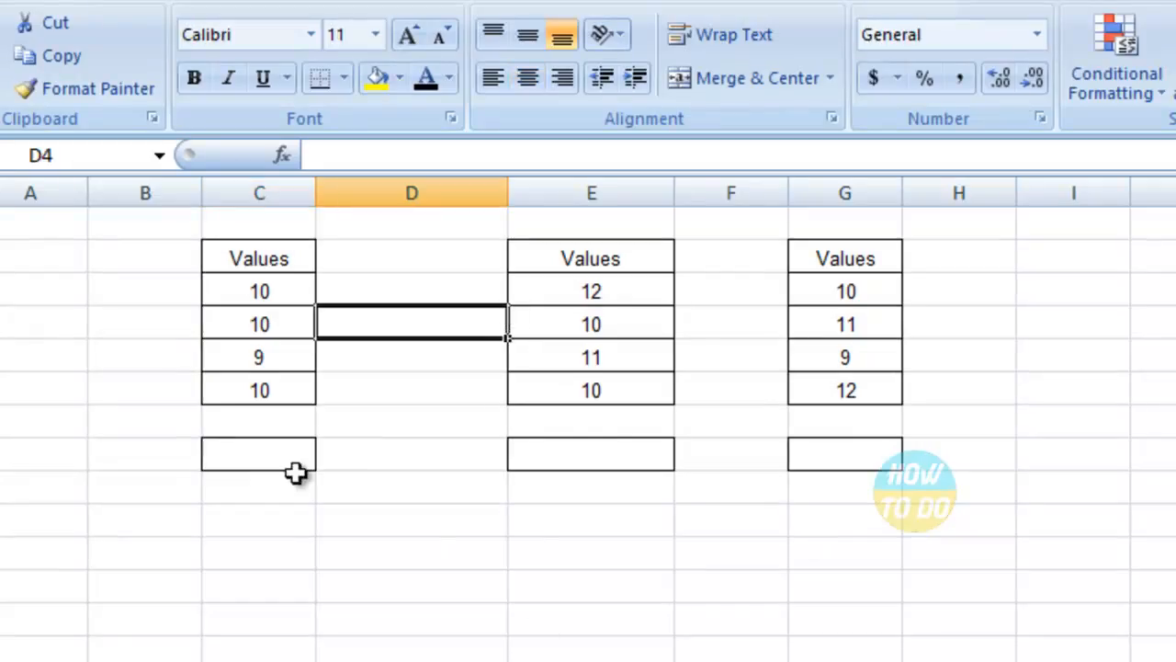
pyautogui.click(592, 258)
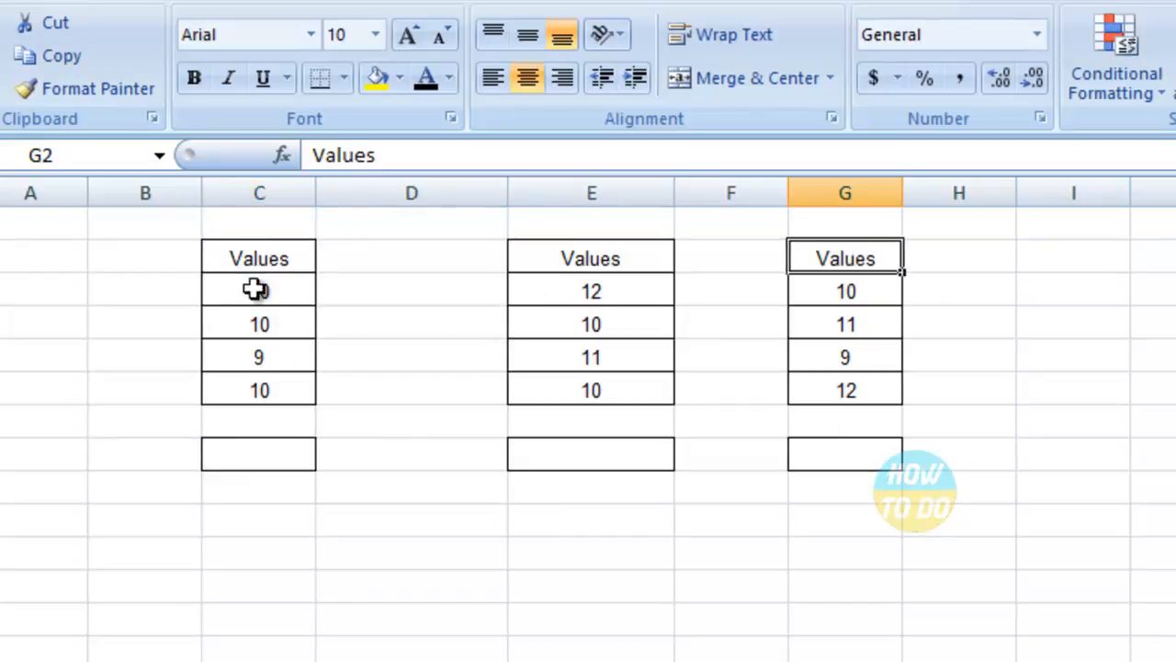
pyautogui.click(259, 291)
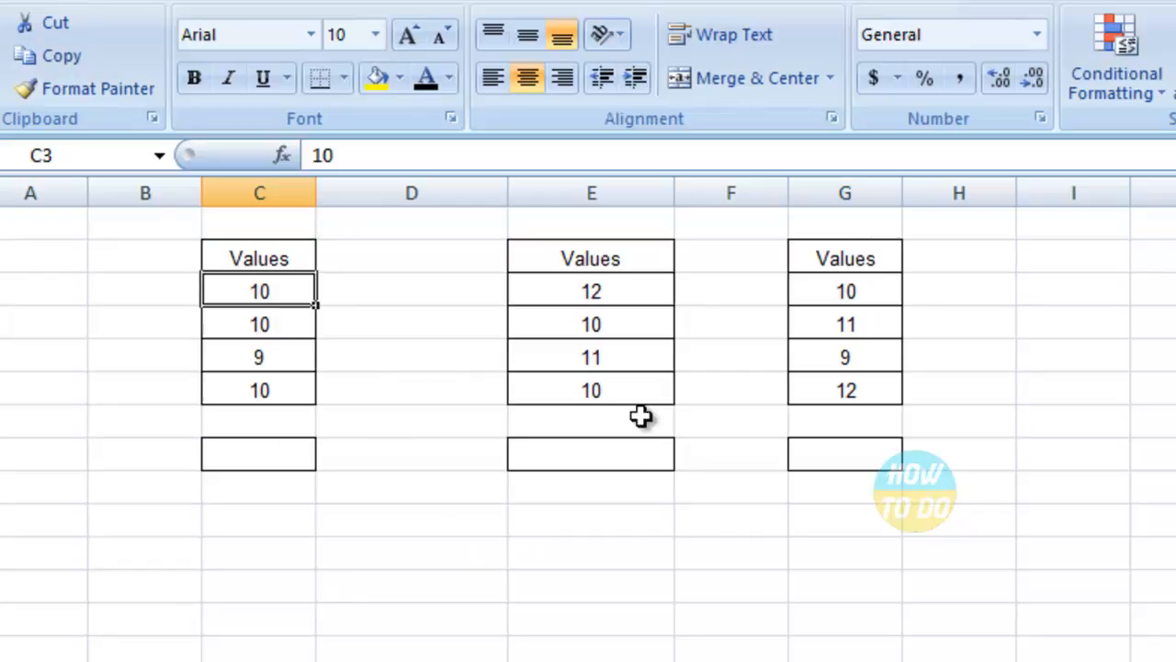
pyautogui.moveTo(687, 460)
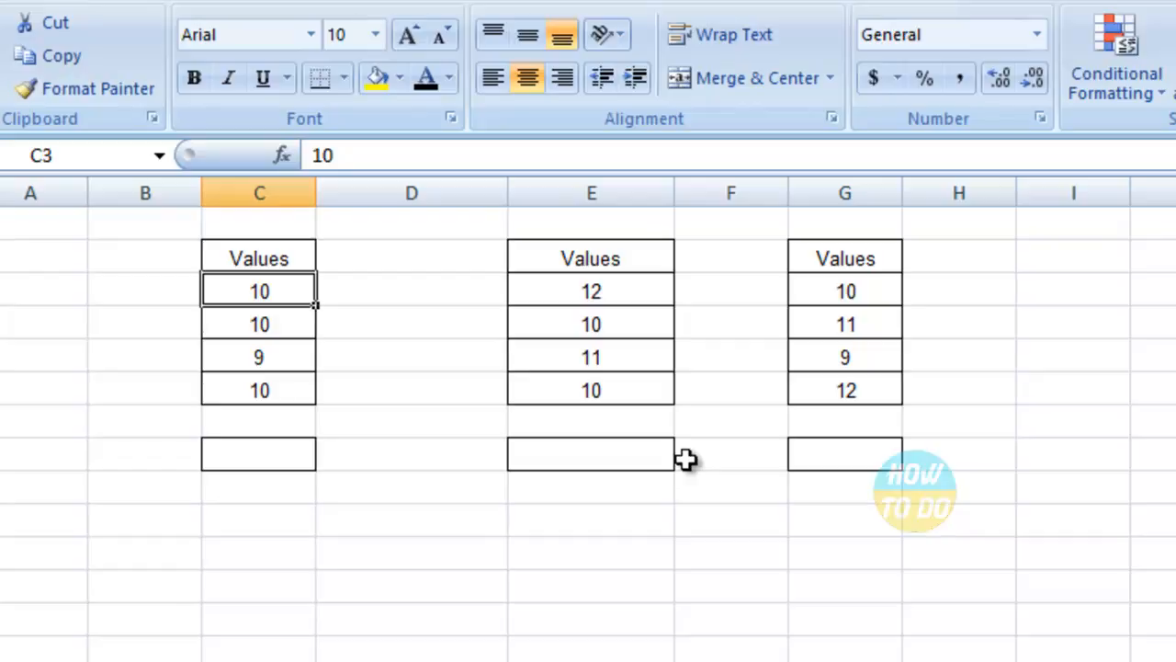
pyautogui.click(257, 452)
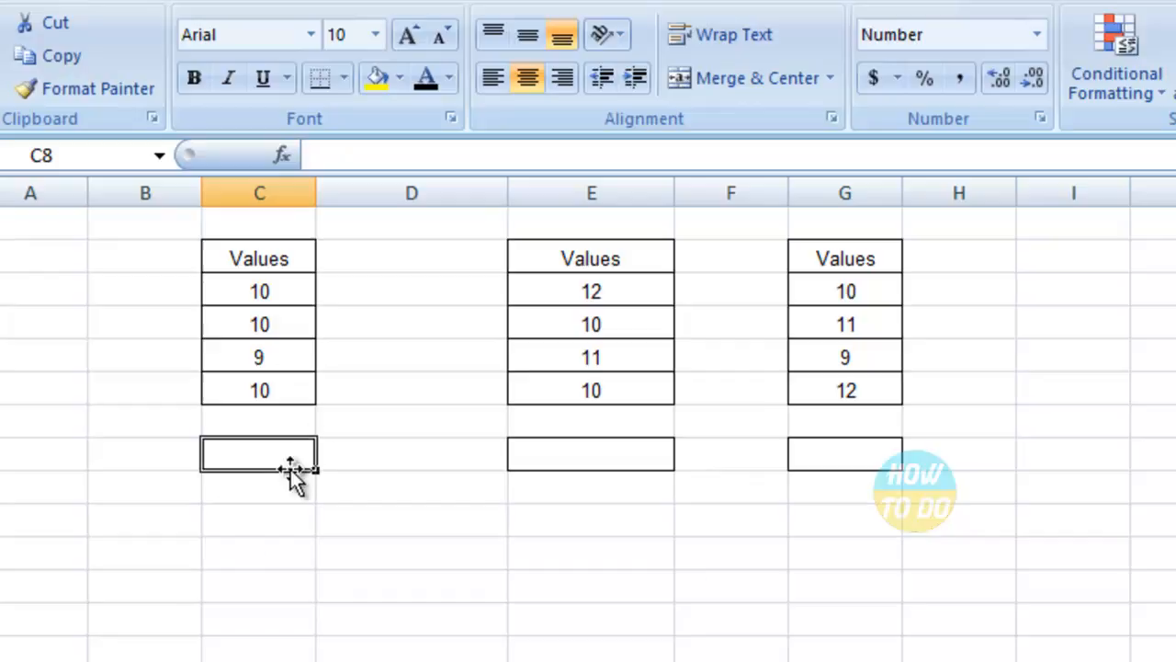
pyautogui.write('=S')
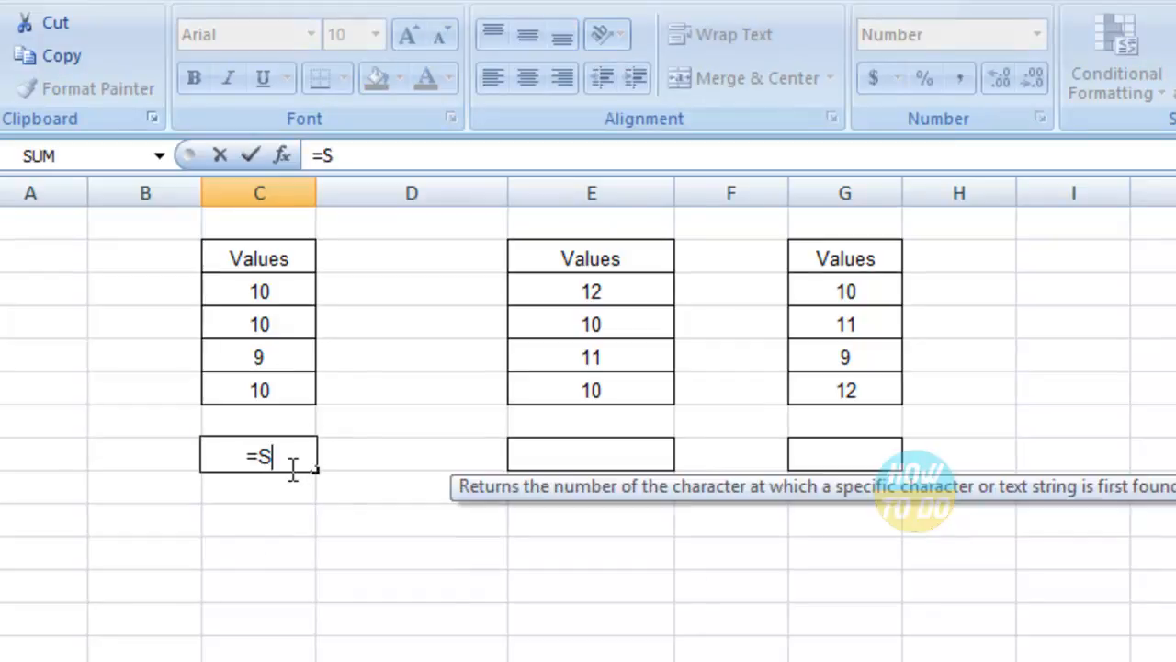
pyautogui.write('TDEV')
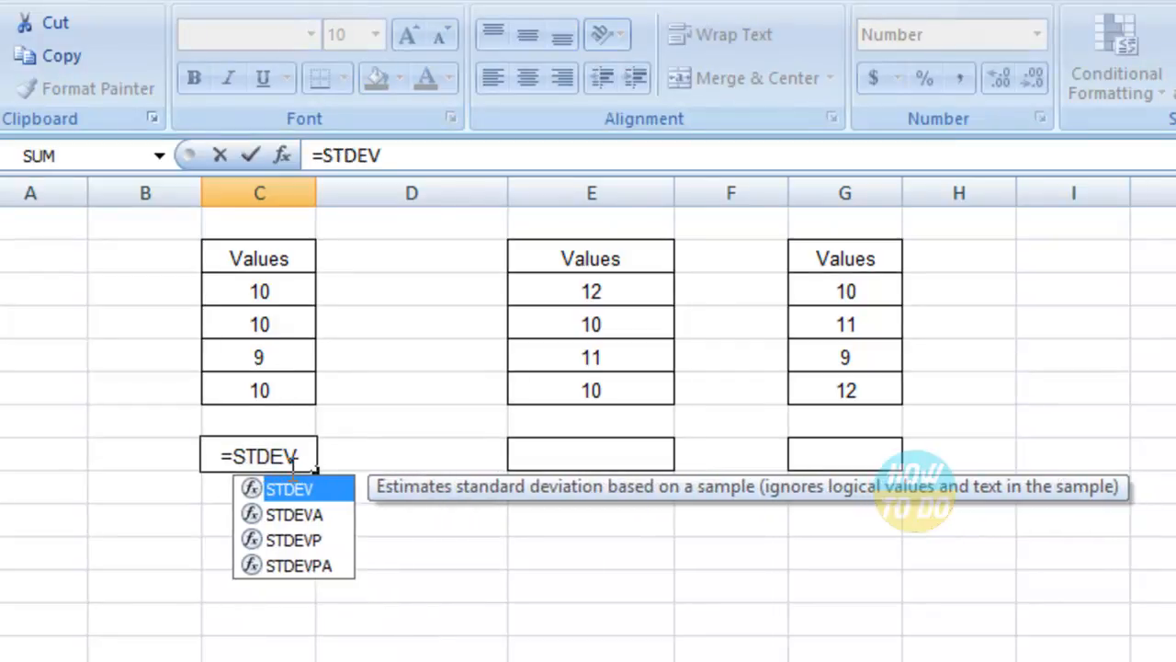
# Step: Complete =STDEV(C6,C5,C4,C3) over the four values, giving 0.500, and verify the formula
pyautogui.click(259, 389)
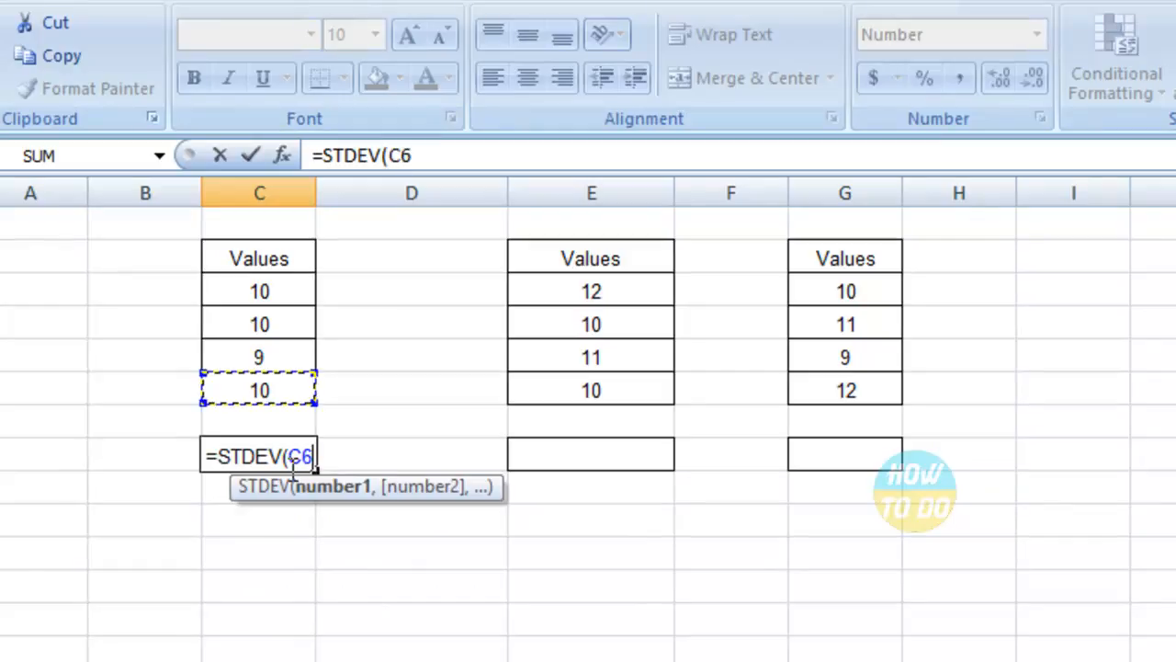
pyautogui.write(',C5')
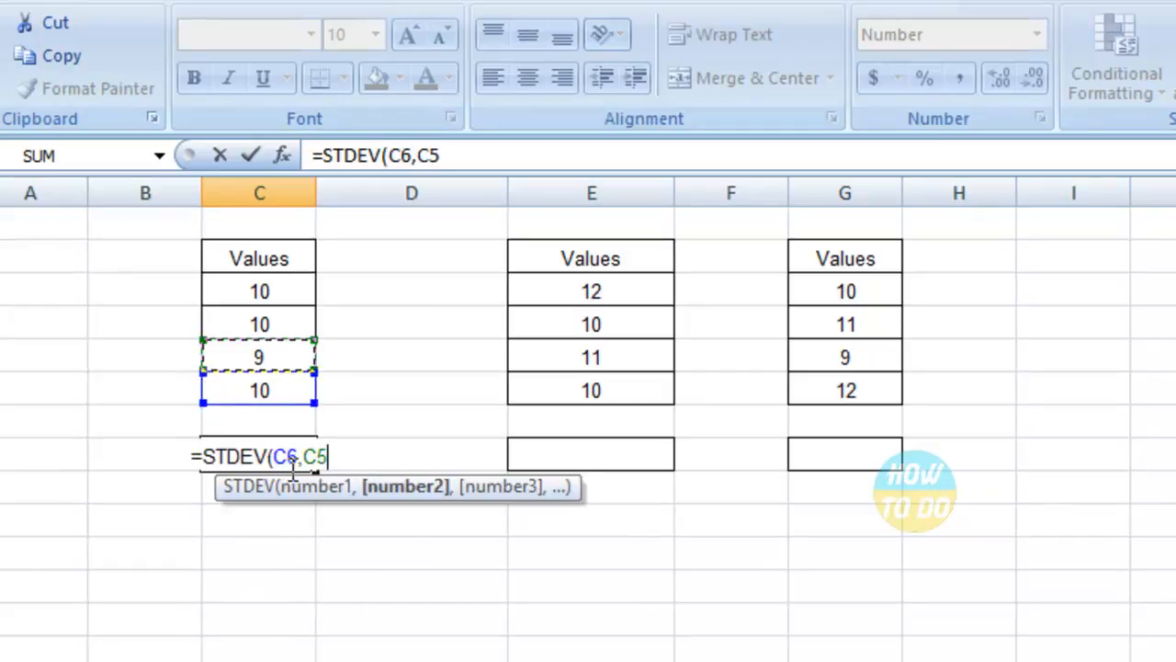
pyautogui.write(',C5')
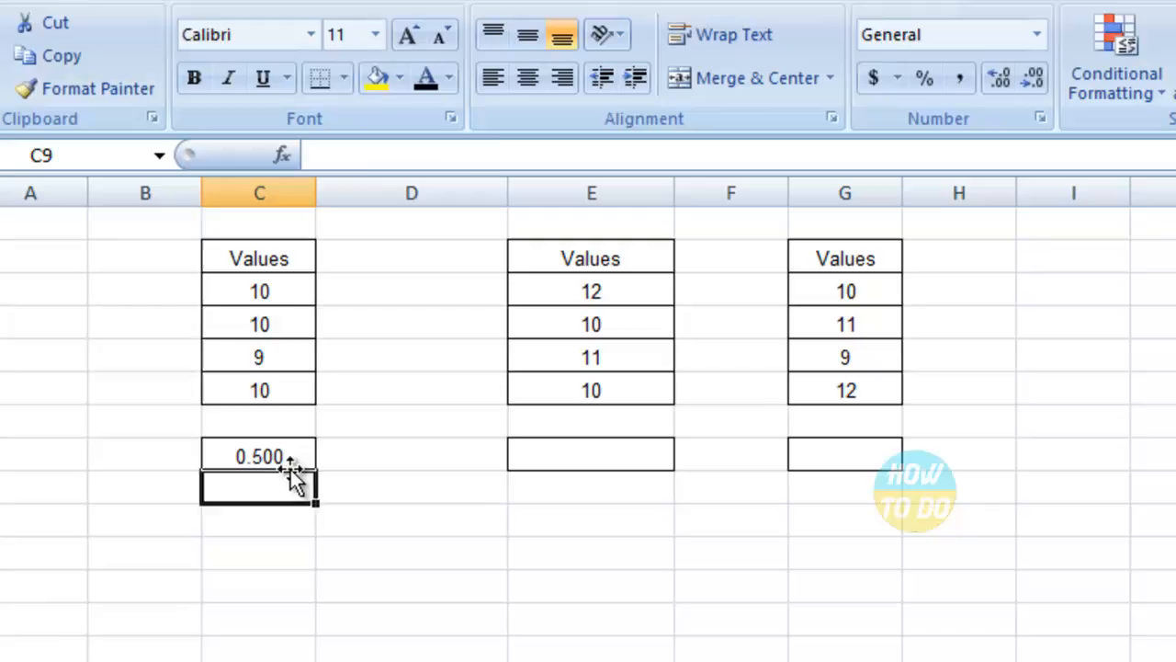
pyautogui.click(257, 456)
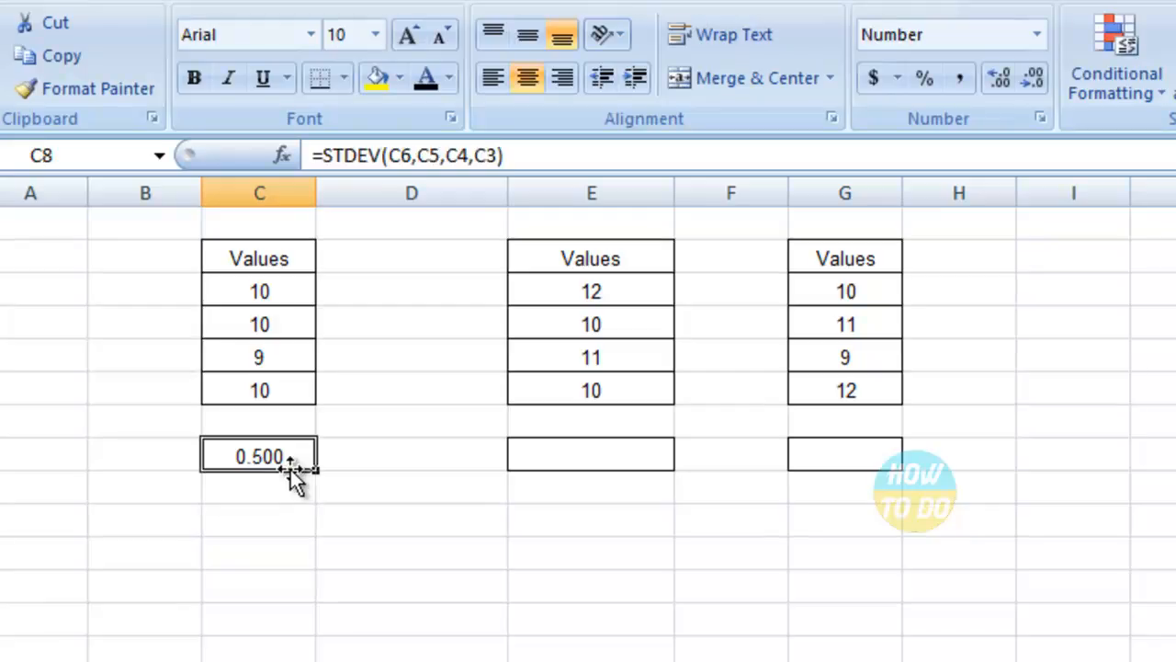
# Step: Enter =STDEV(E3:E6) in the second result cell E8, giving 0.9574
pyautogui.click(592, 454)
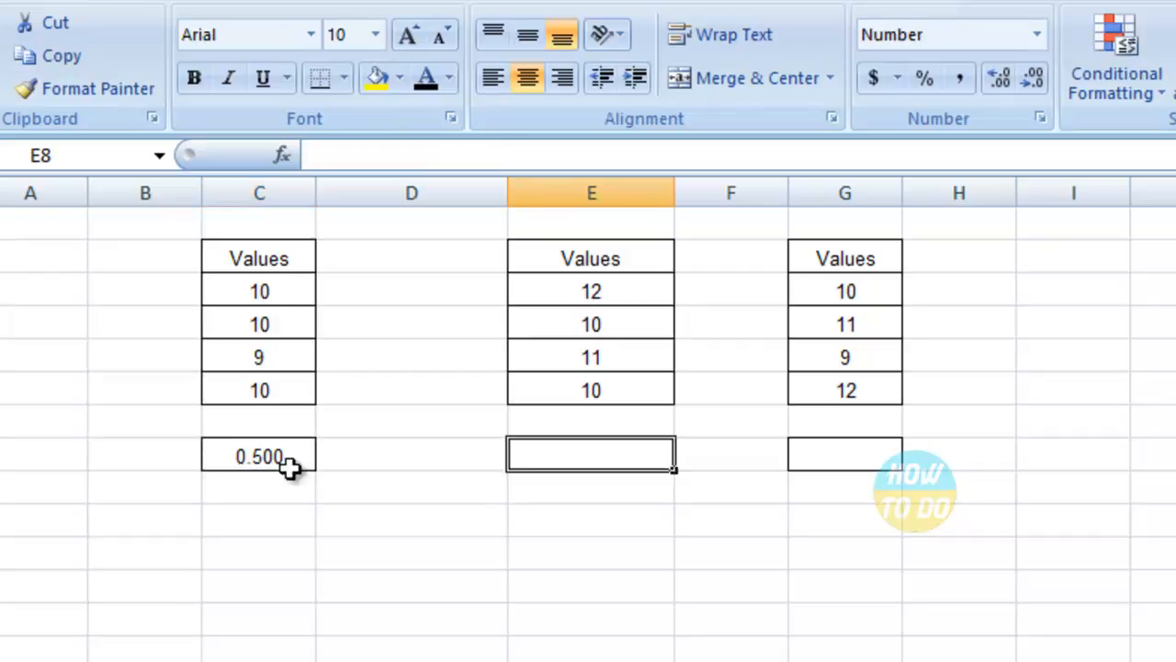
pyautogui.write('=ST')
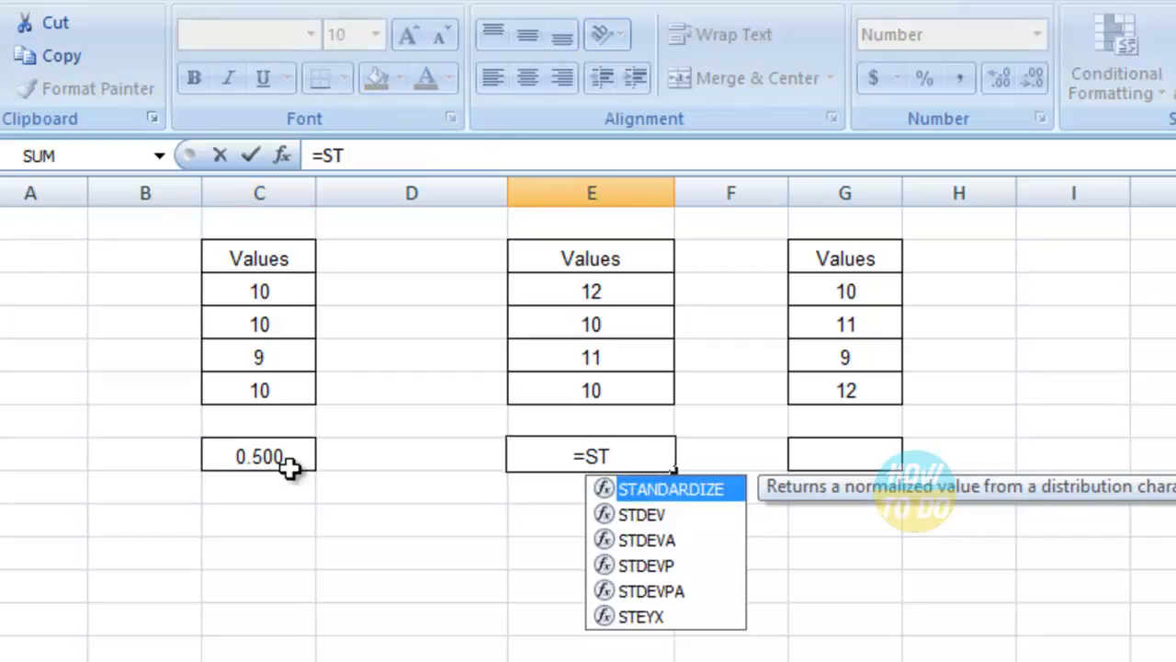
pyautogui.write('DEV')
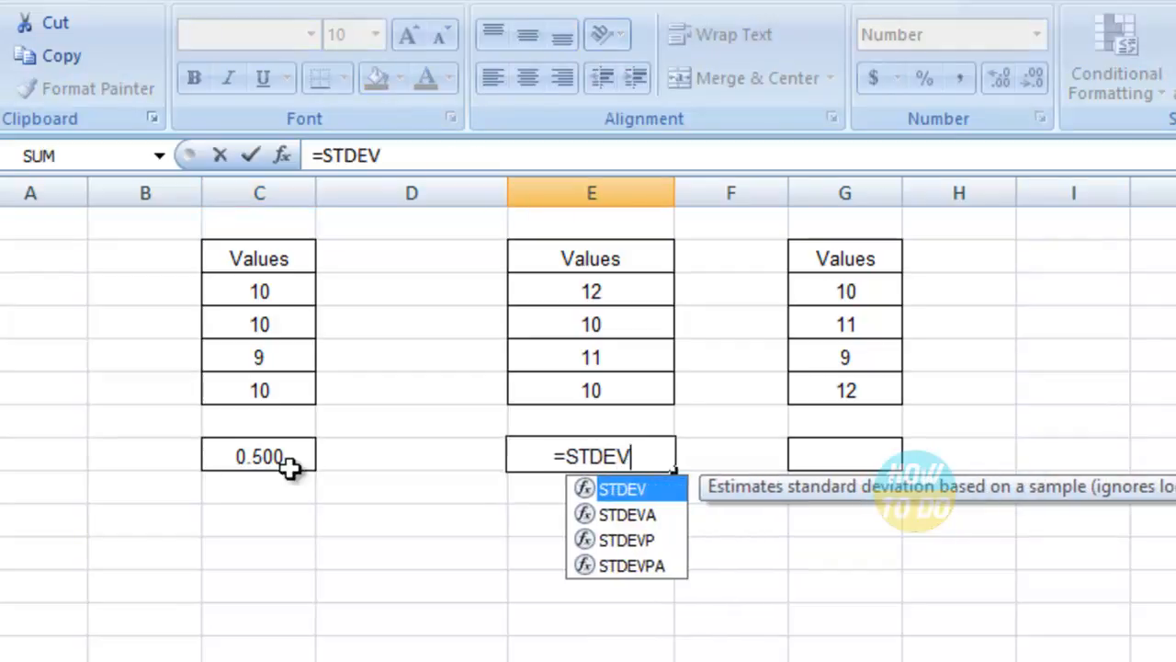
pyautogui.click(592, 390)
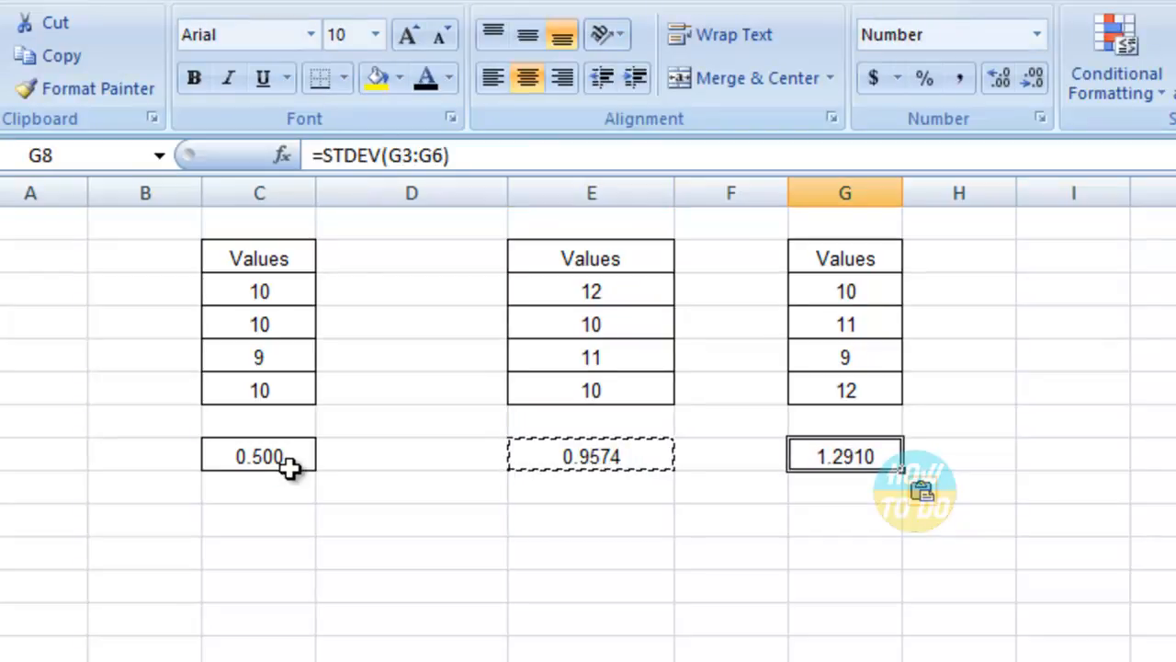
pyautogui.click(257, 456)
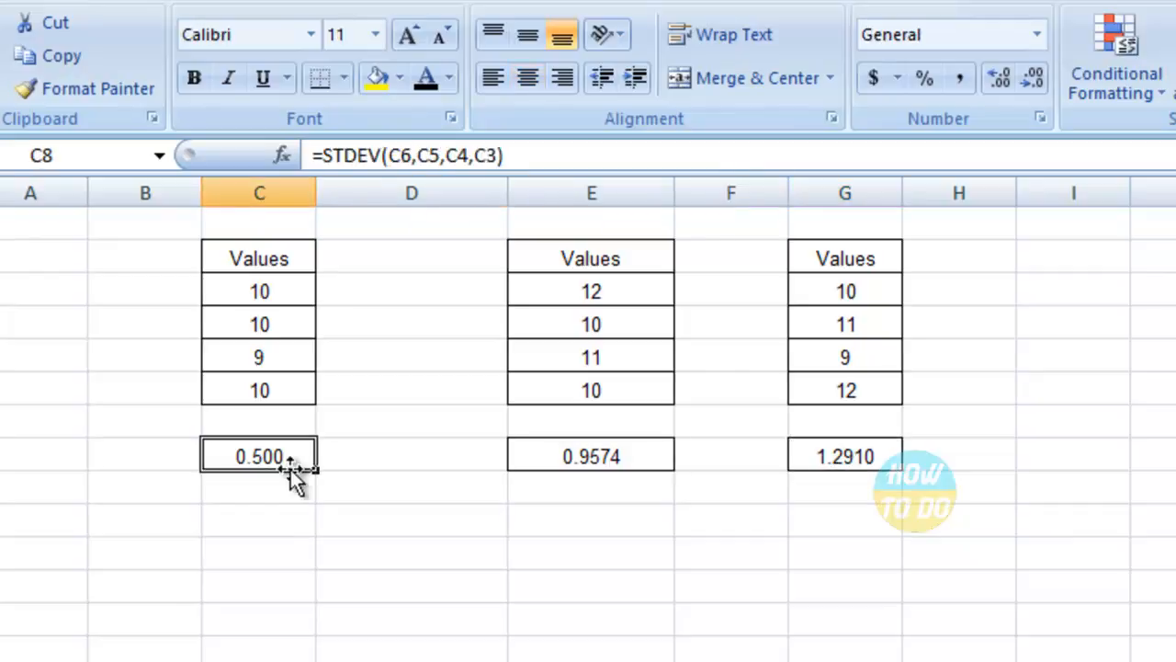
pyautogui.click(258, 487)
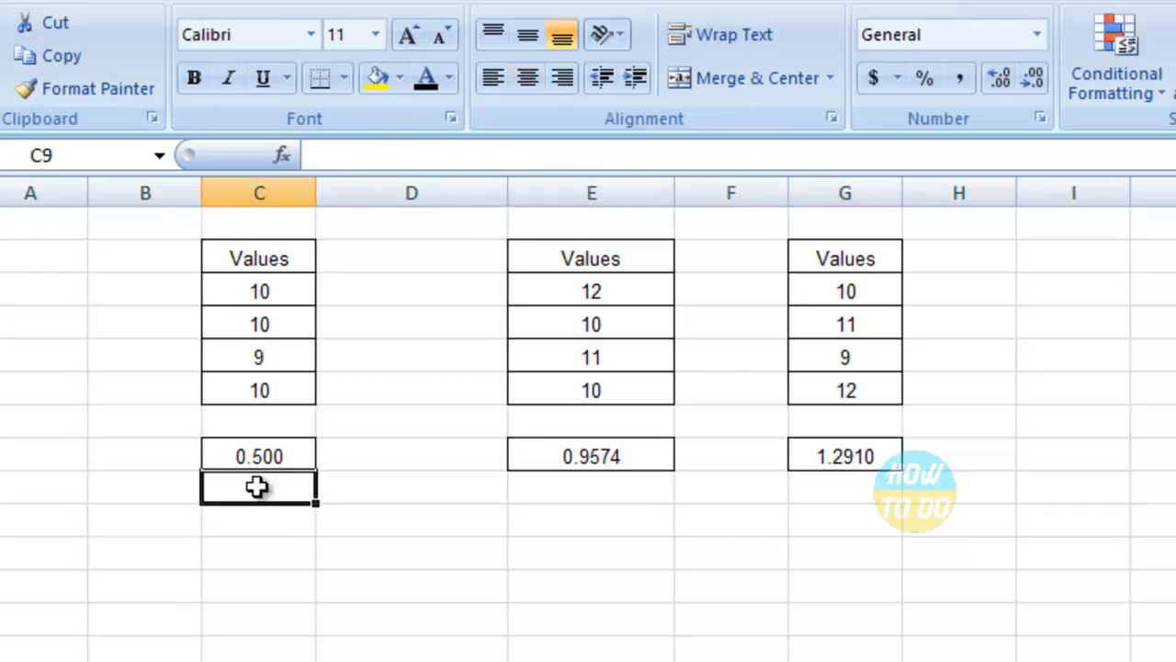
pyautogui.click(257, 456)
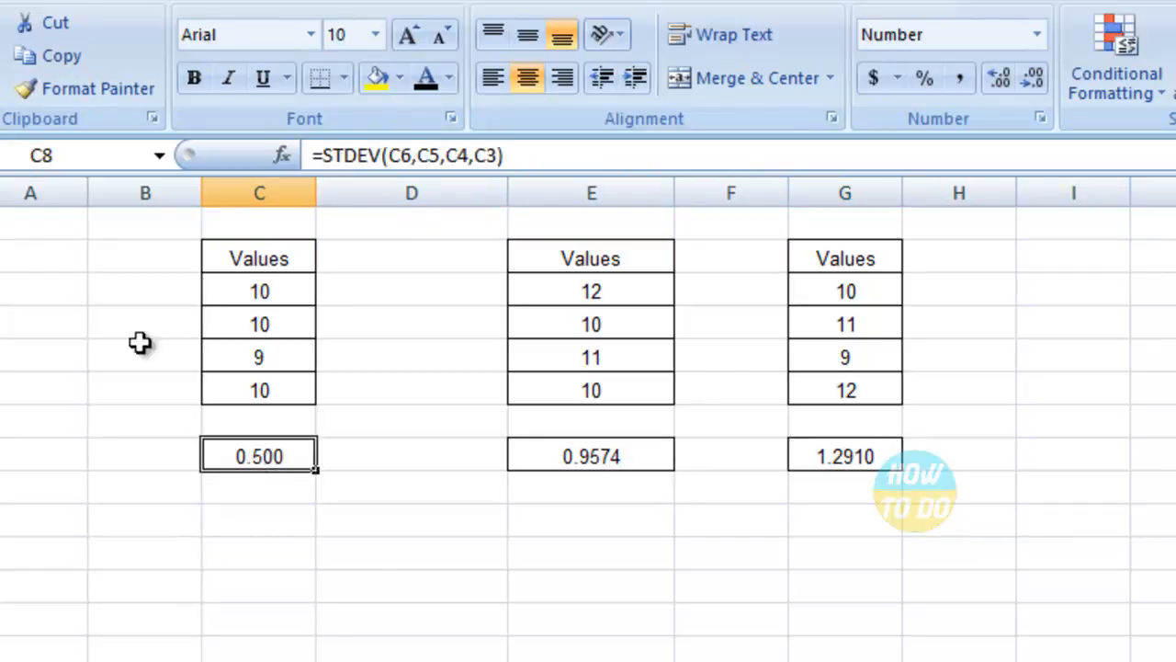
pyautogui.moveTo(547, 526)
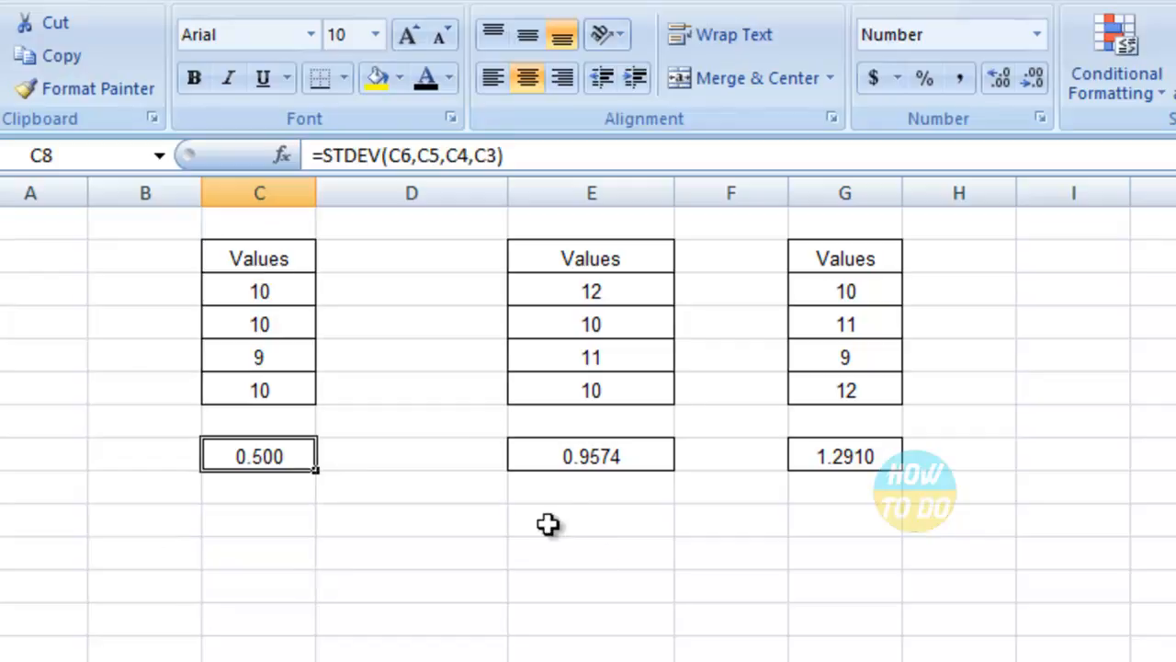
pyautogui.moveTo(891, 496)
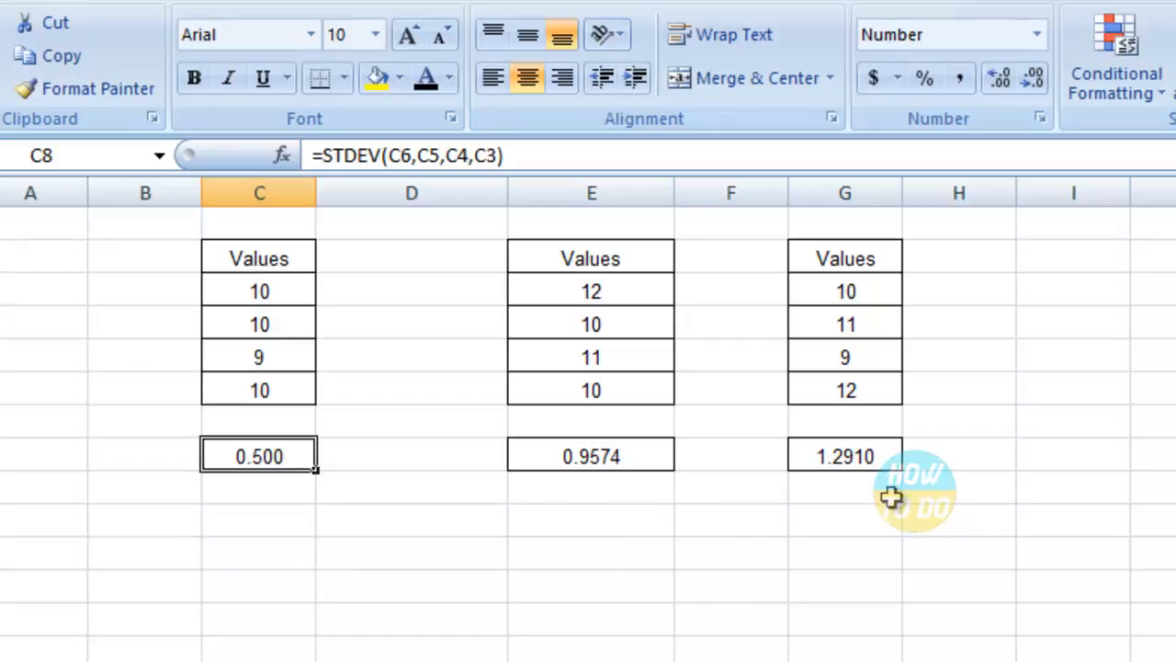
pyautogui.click(843, 485)
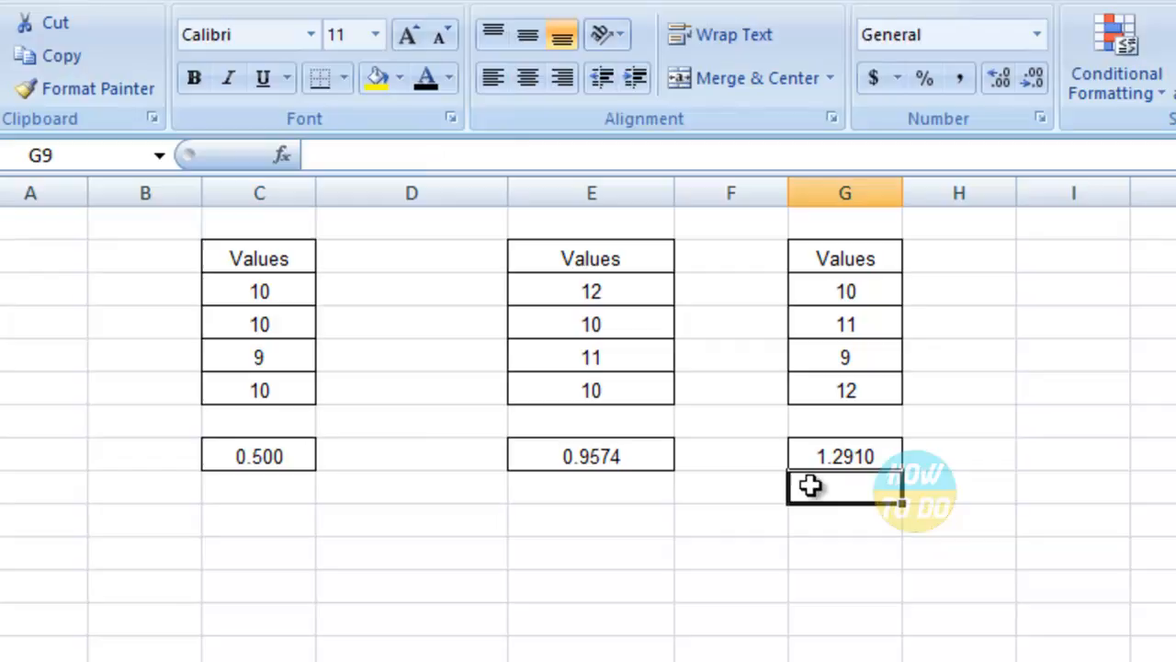